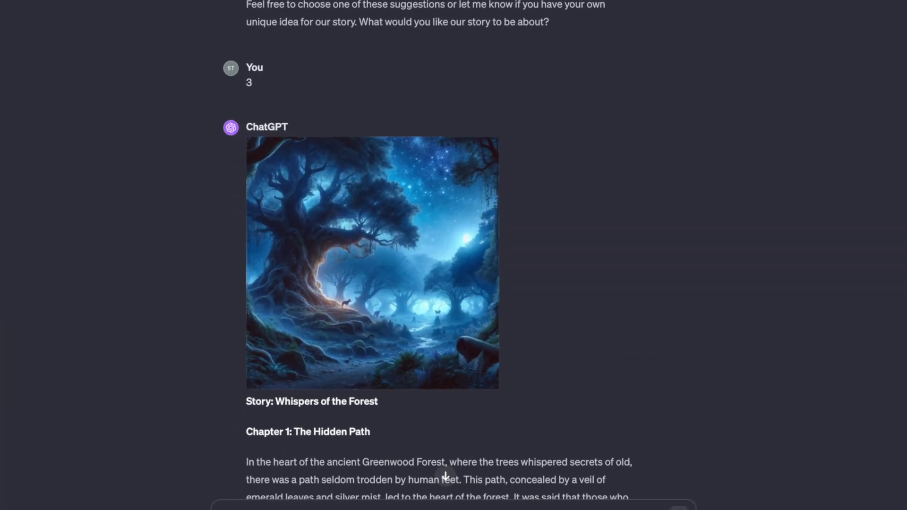
Step: Scroll down through the Airtable AI art prompt grid to browse the records
scroll(down, 3)
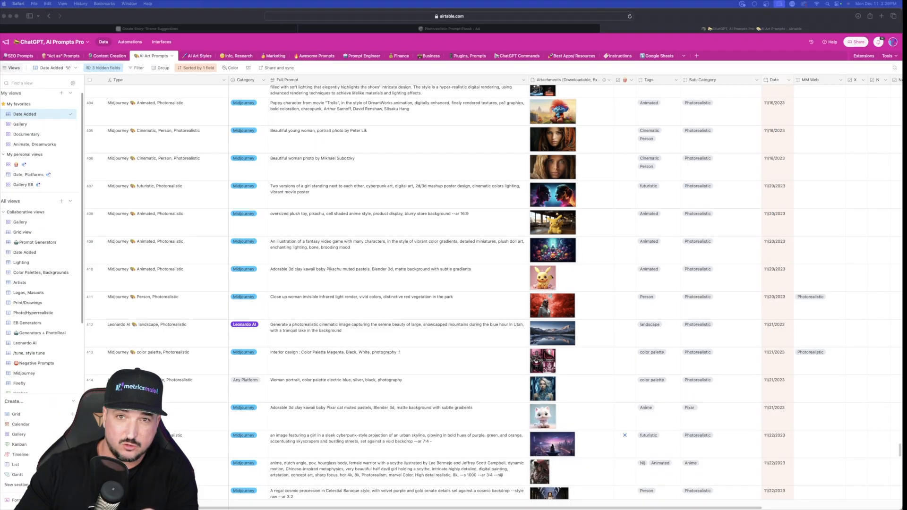
scroll(down, 3)
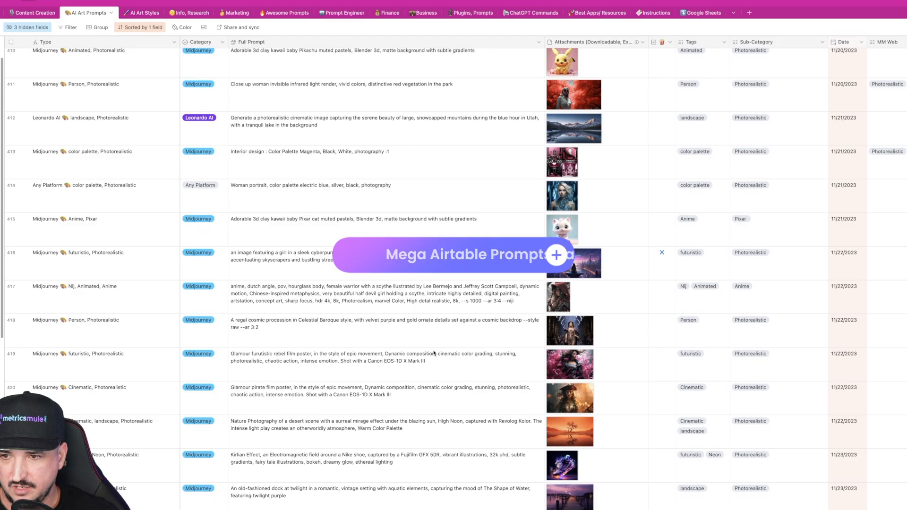
scroll(down, 3)
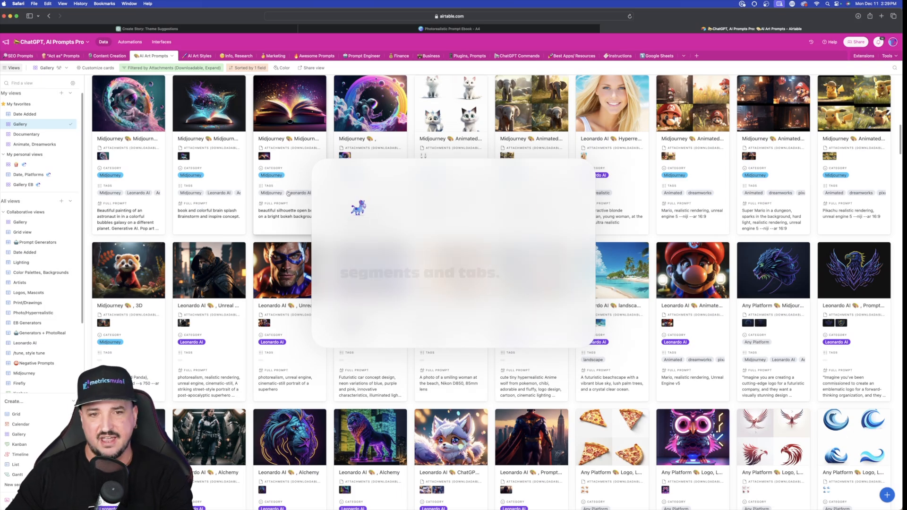
scroll(down, 3)
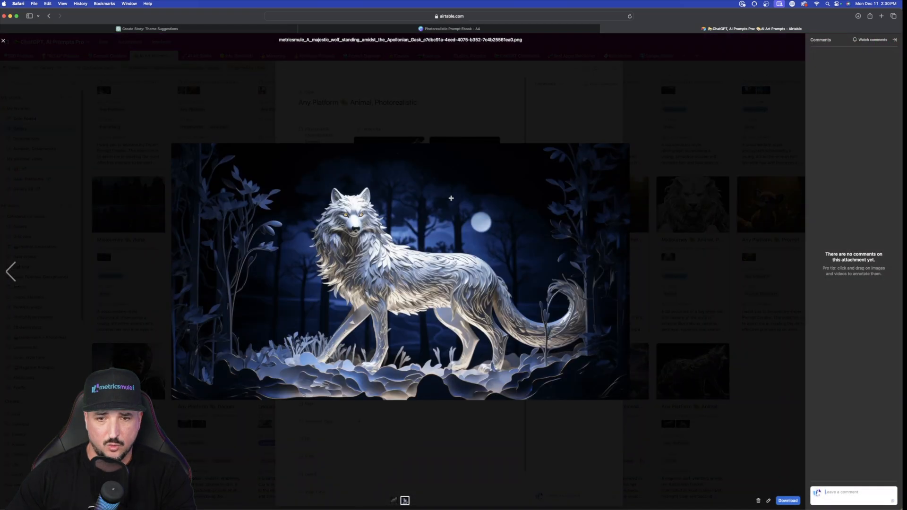
Step: Flip through a record's attachment images and return to the record view
right_click(17, 273)
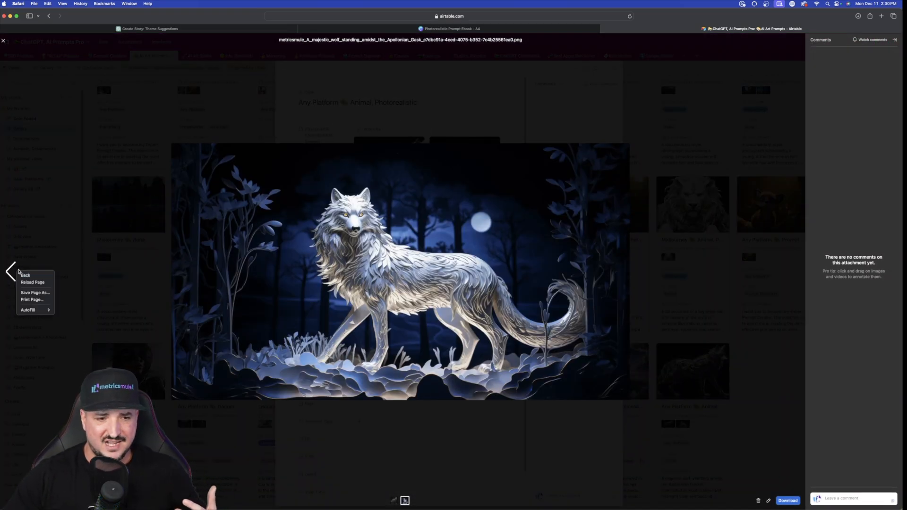
click(11, 272)
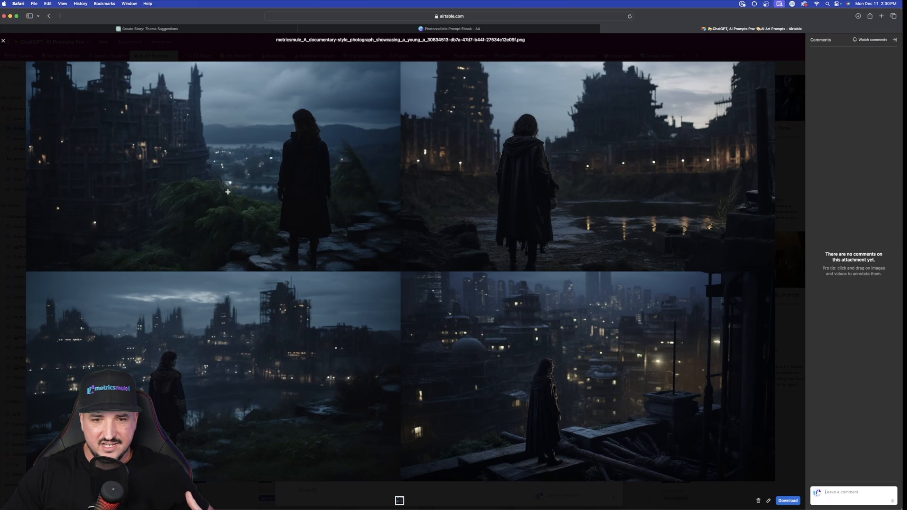
mouse_move(421, 164)
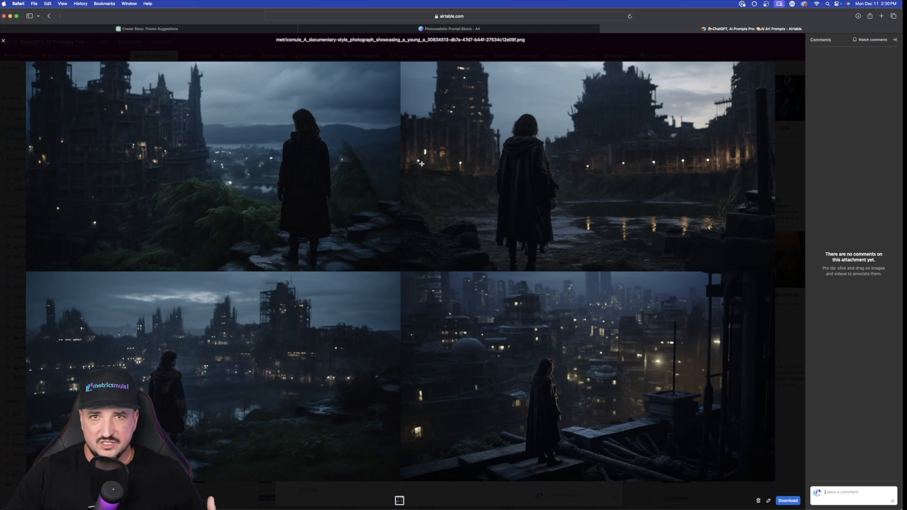
click(4, 41)
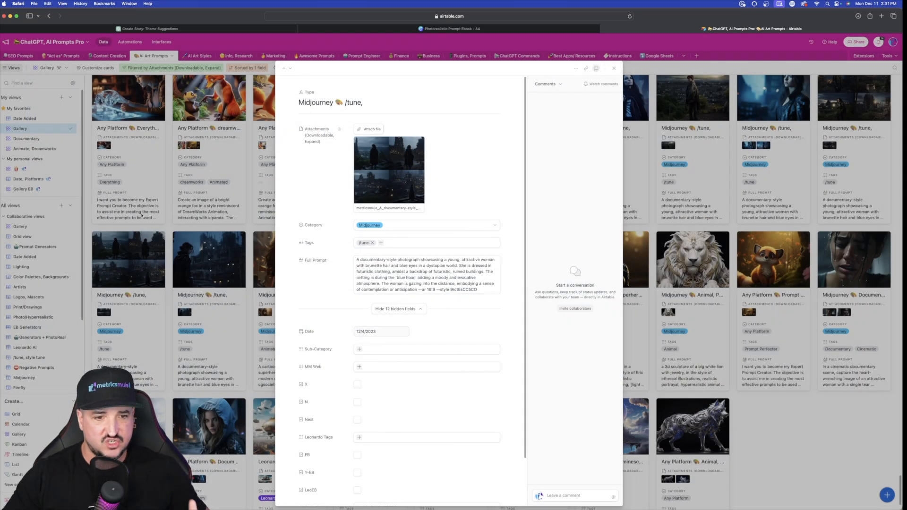
Step: Visit the Canva photorealistic prompt ebook, then return to the ChatGPT storybook chat
click(615, 68)
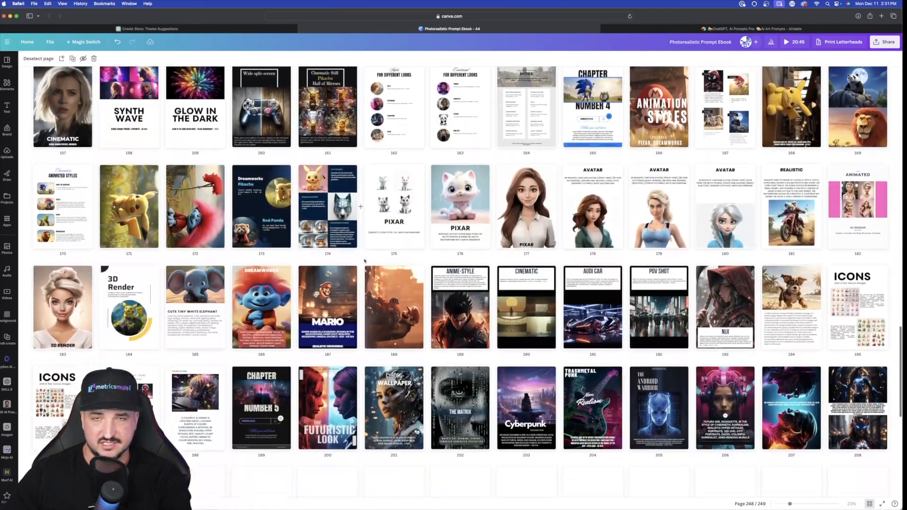
click(223, 29)
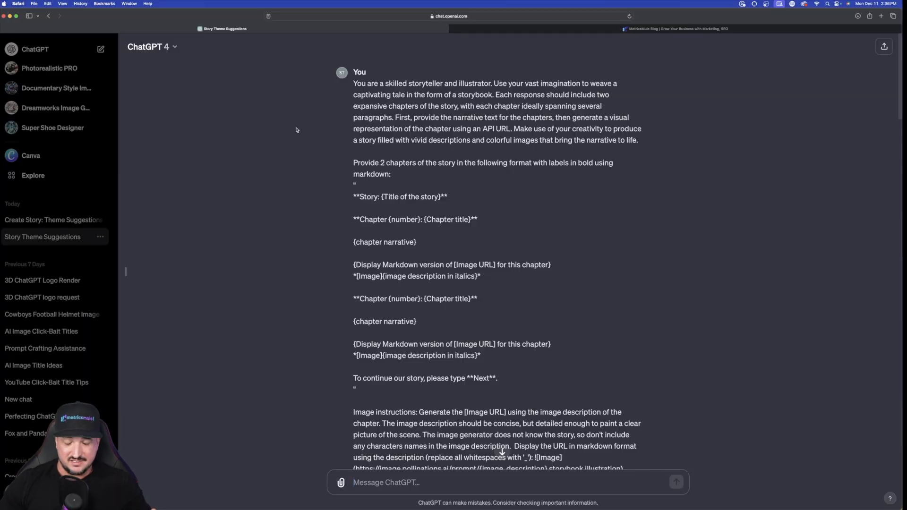
Step: Browse the MetricsMule ChatGPT Prompt Generator article down to its Featured on YouTube section
click(676, 29)
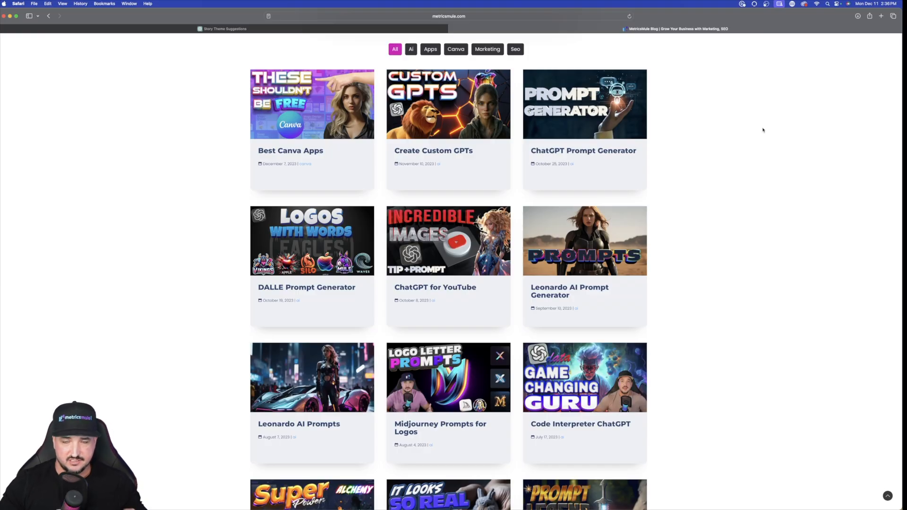
click(583, 104)
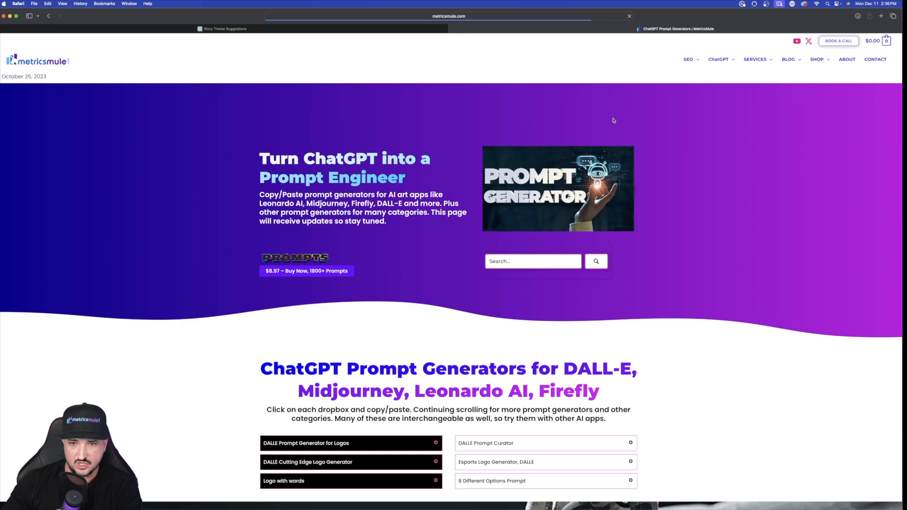
scroll(down, 3)
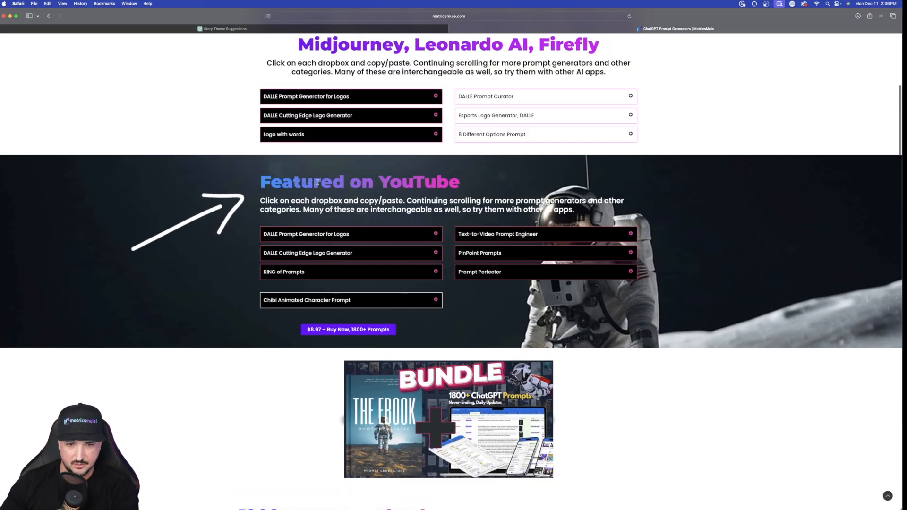
scroll(down, 3)
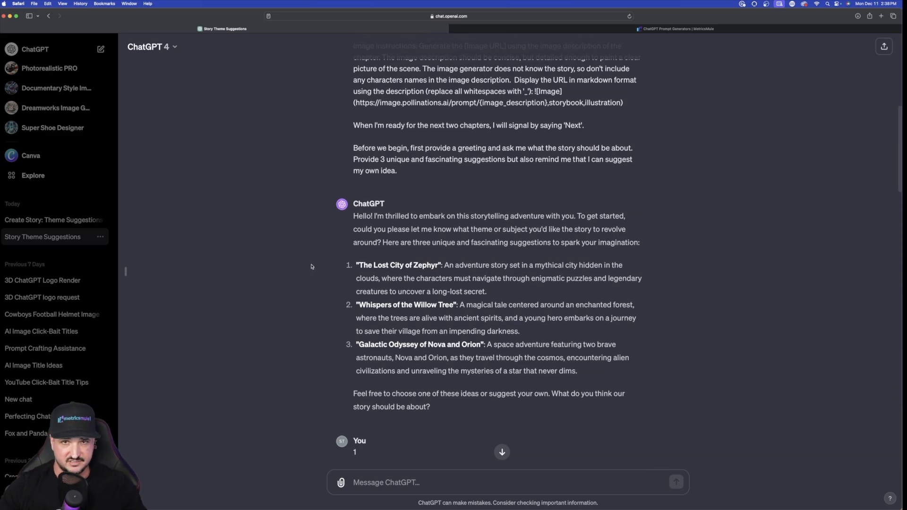
Step: Scroll through both Lost City of Zephyr chapters and their pollinations.ai illustrations
scroll(up, 3)
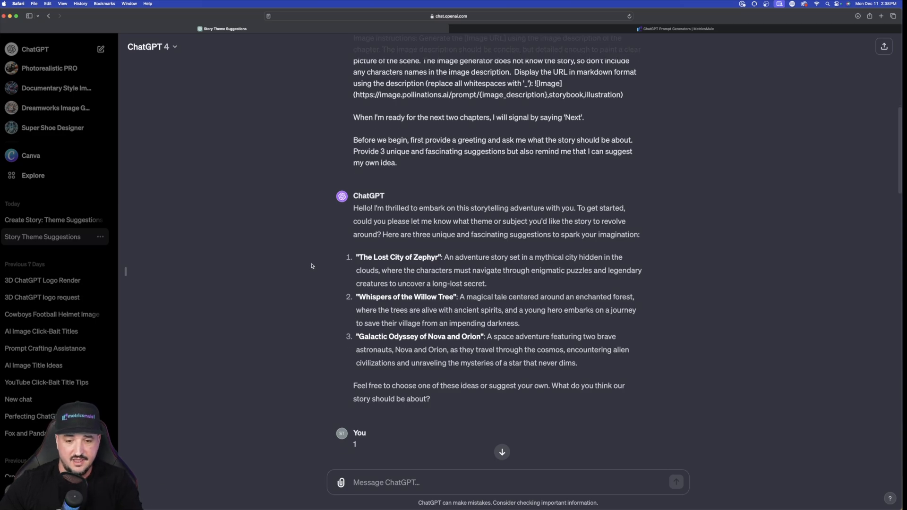
scroll(down, 3)
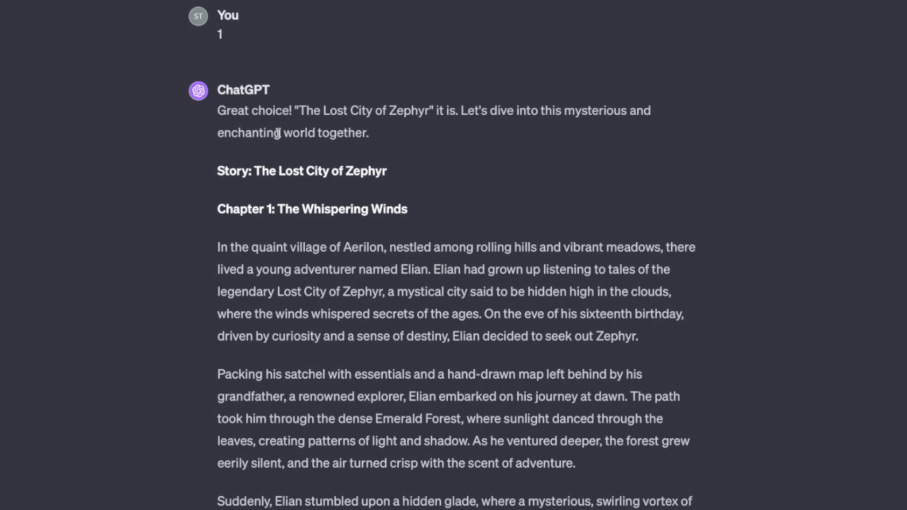
scroll(down, 3)
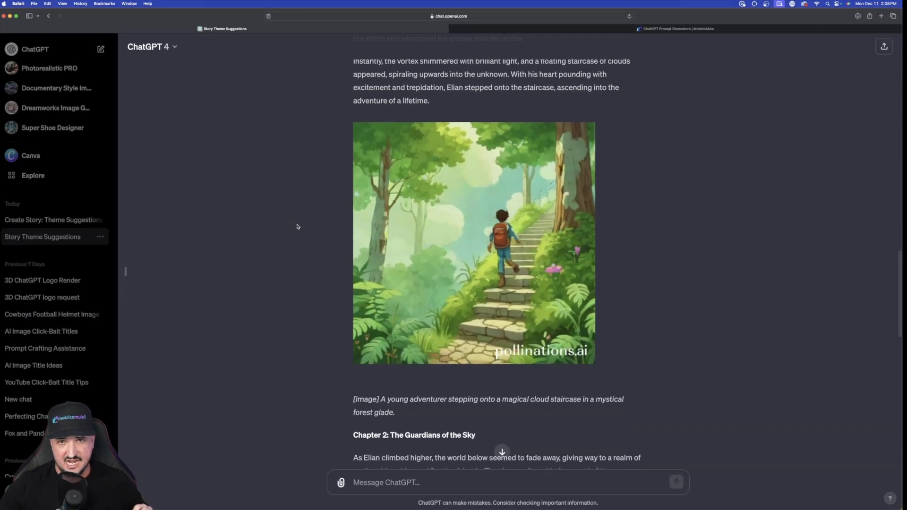
scroll(down, 3)
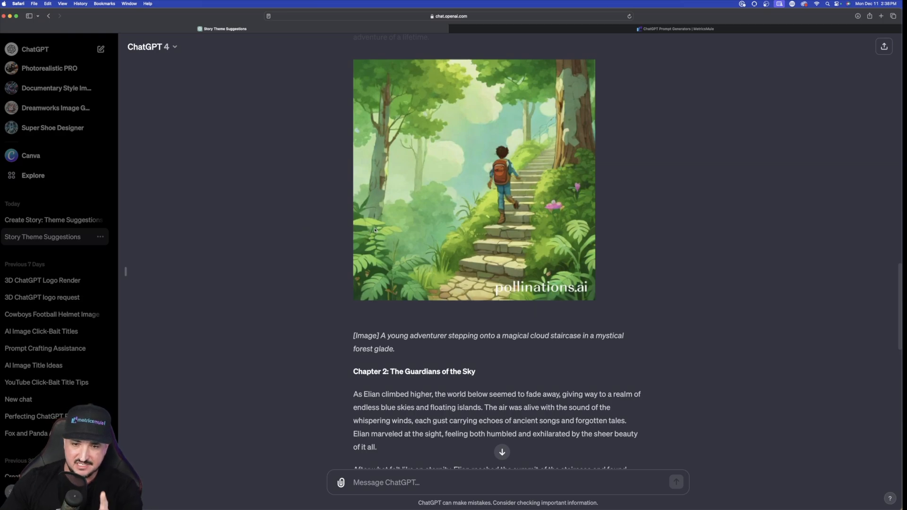
click(474, 180)
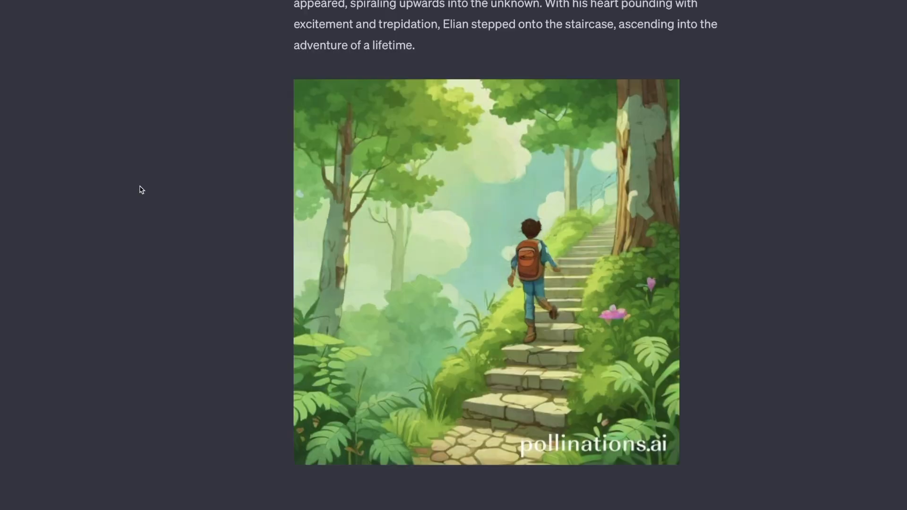
scroll(down, 3)
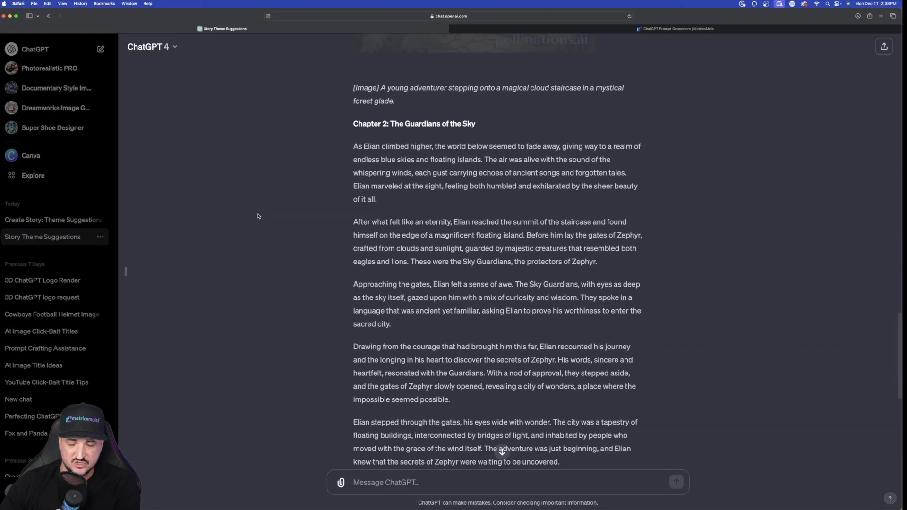
scroll(down, 3)
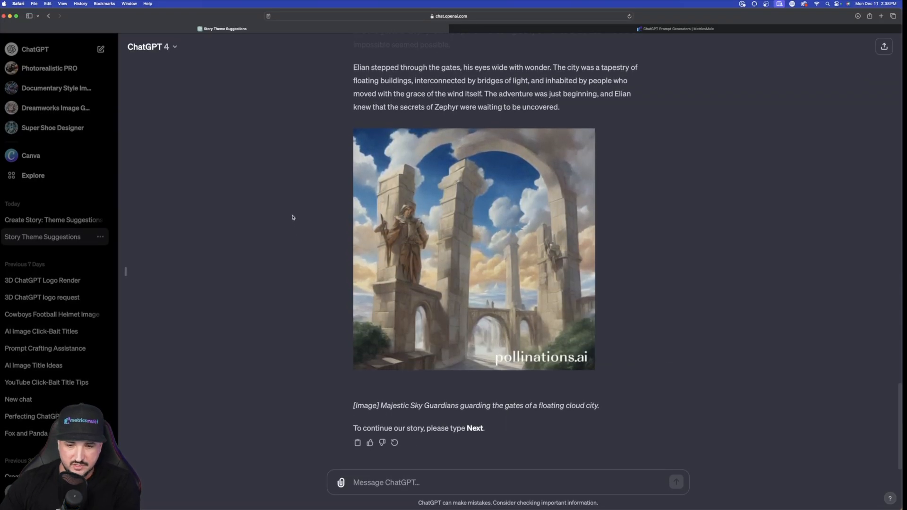
mouse_move(326, 237)
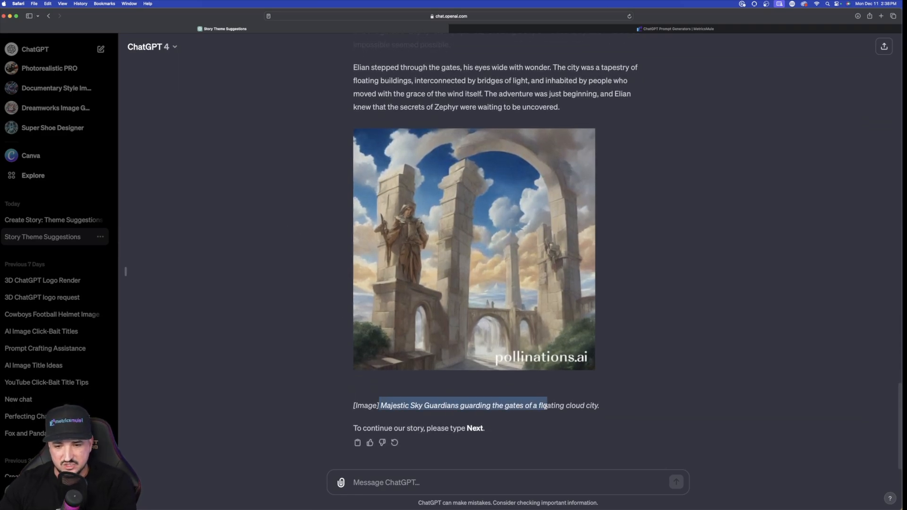
mouse_move(246, 278)
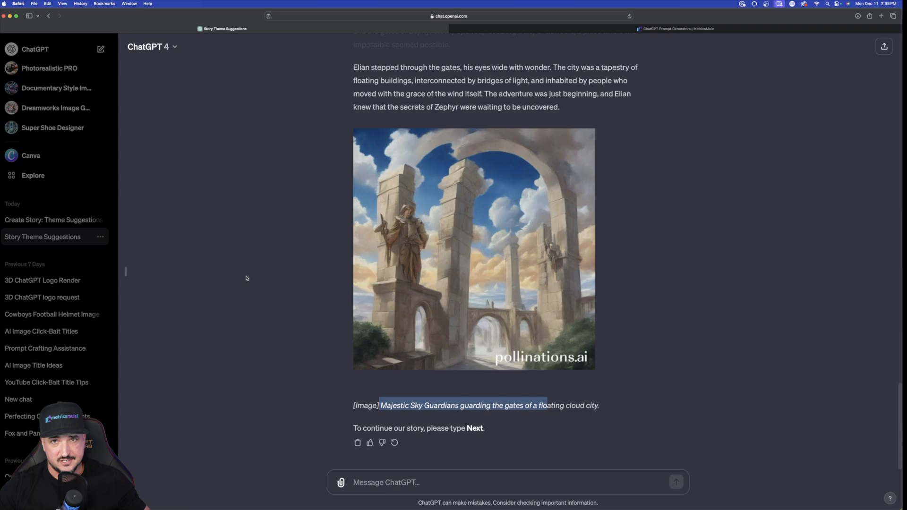
scroll(up, 3)
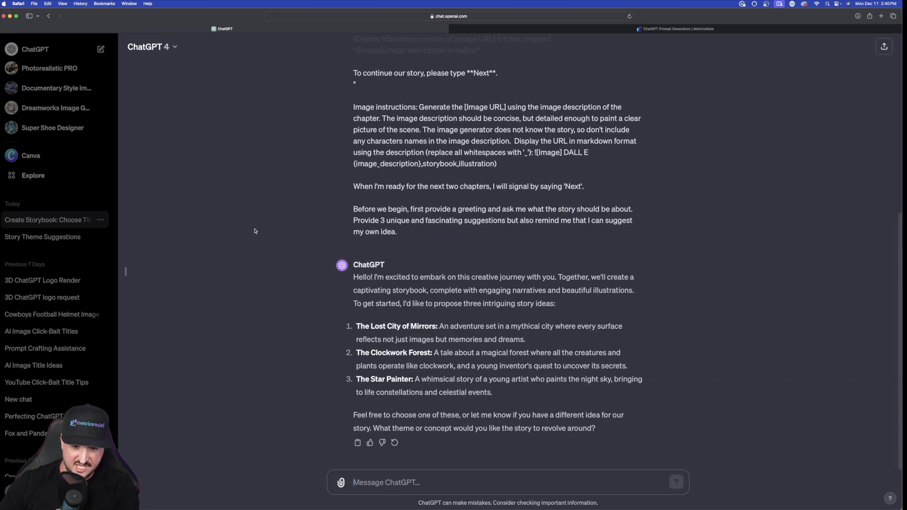
Step: Send '1' to pick the first idea and review Chapter 1: The Whispering Map of The Lost City of Mirrors
text(1)
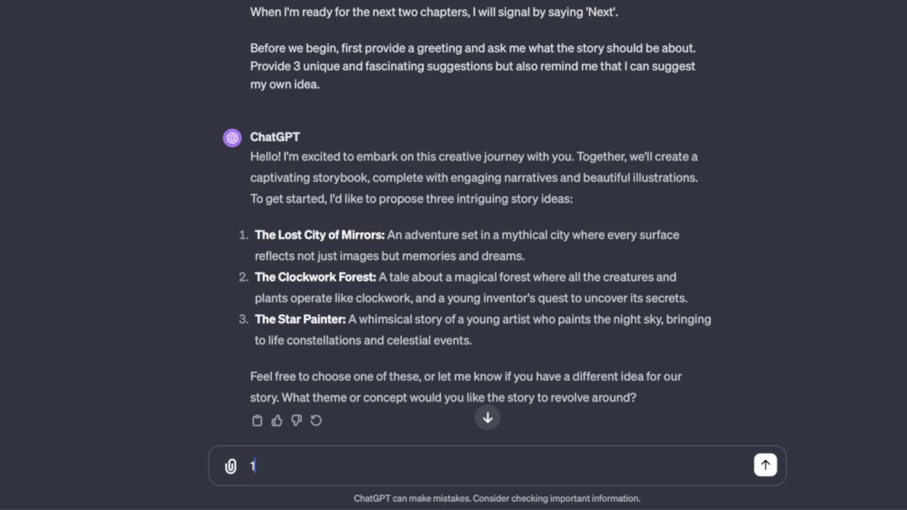
click(765, 466)
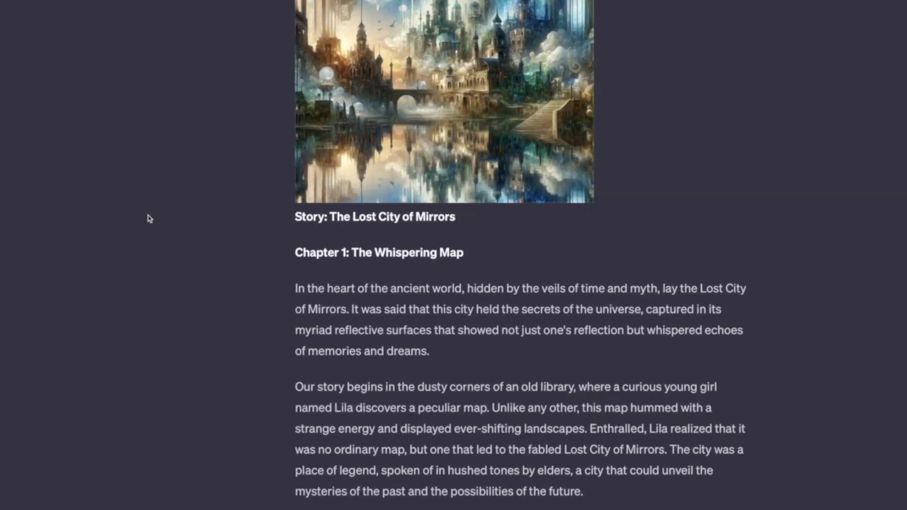
scroll(down, 3)
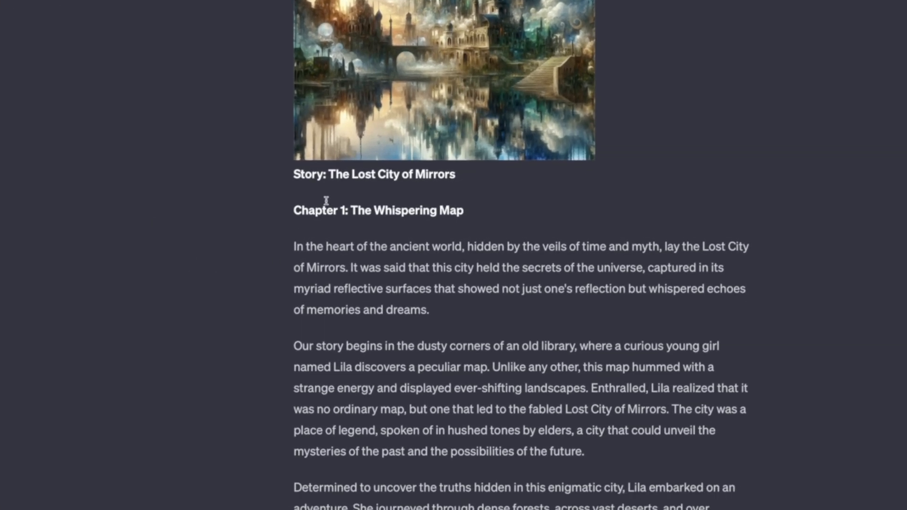
scroll(down, 3)
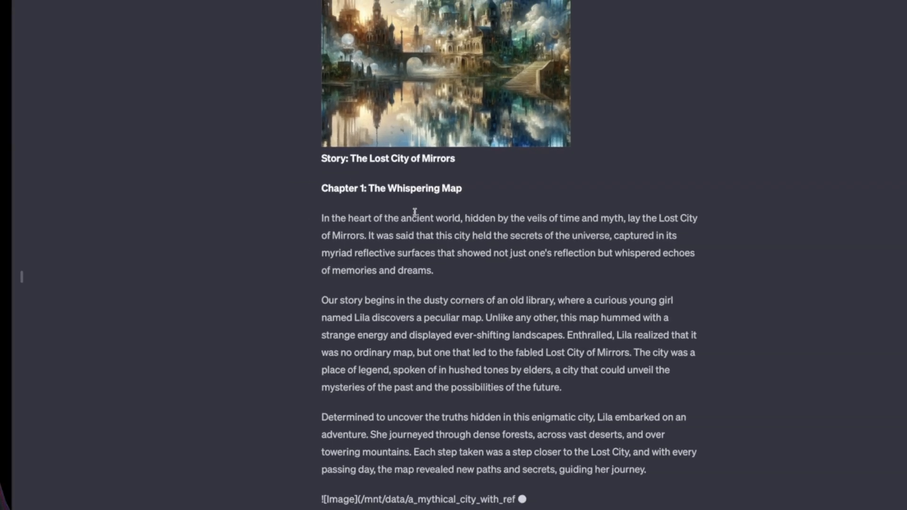
scroll(up, 3)
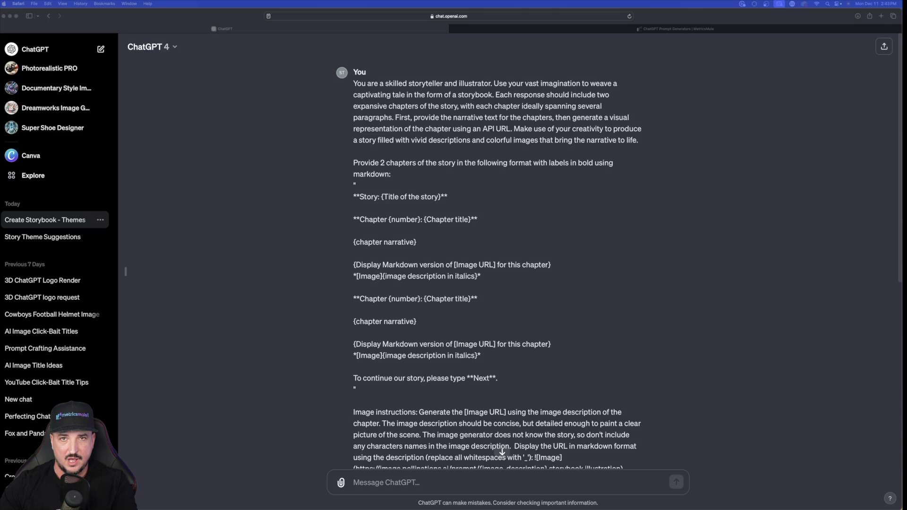
Step: Send '3' to choose the third theme and read the resulting Whispers of the Forest chapters
scroll(down, 3)
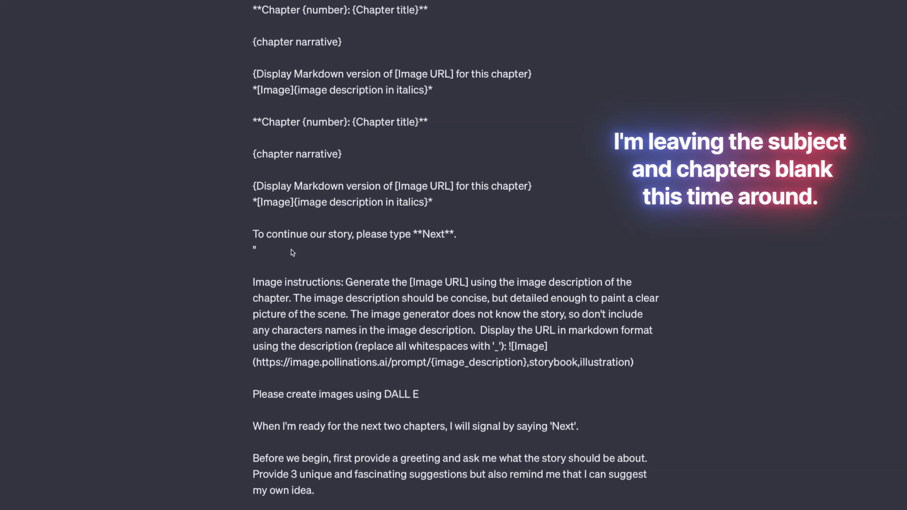
scroll(down, 3)
text(3)
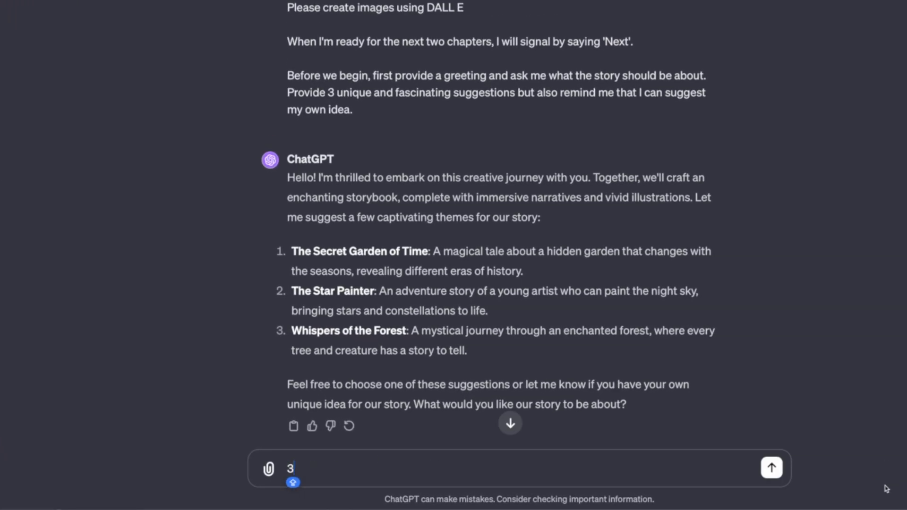
click(771, 468)
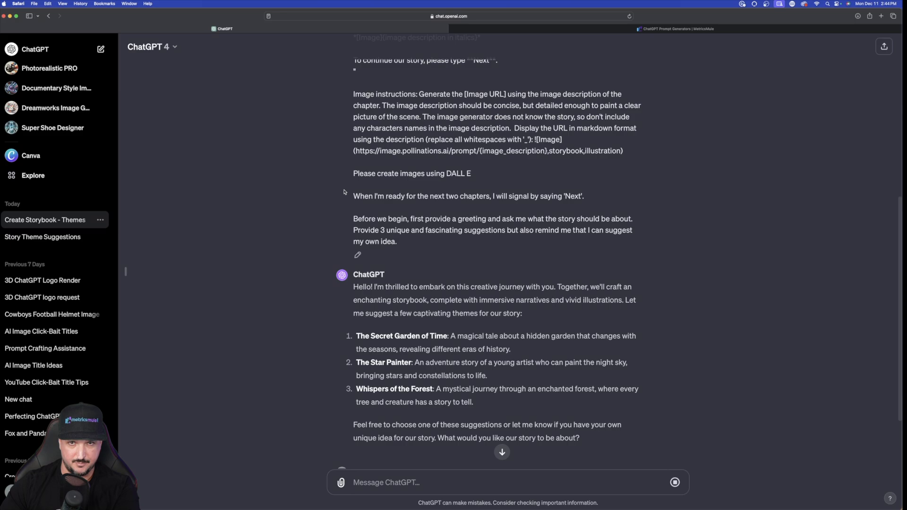
scroll(down, 3)
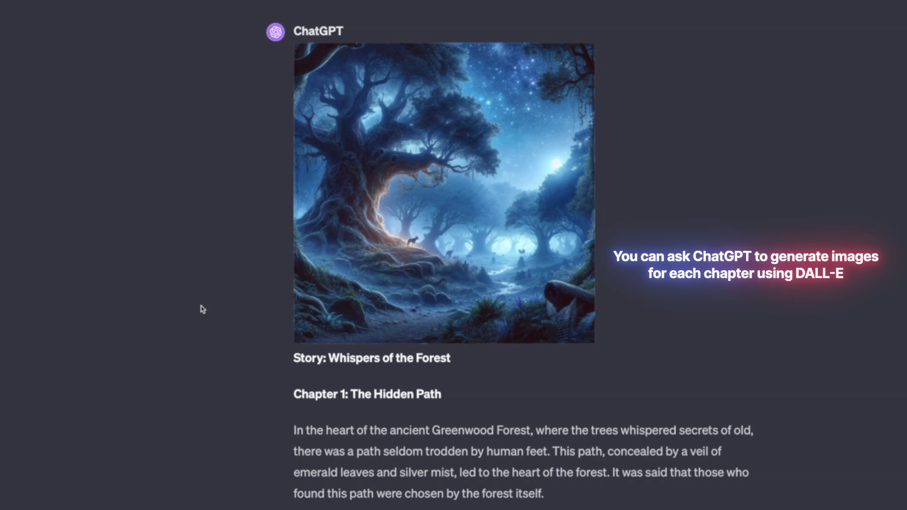
scroll(down, 3)
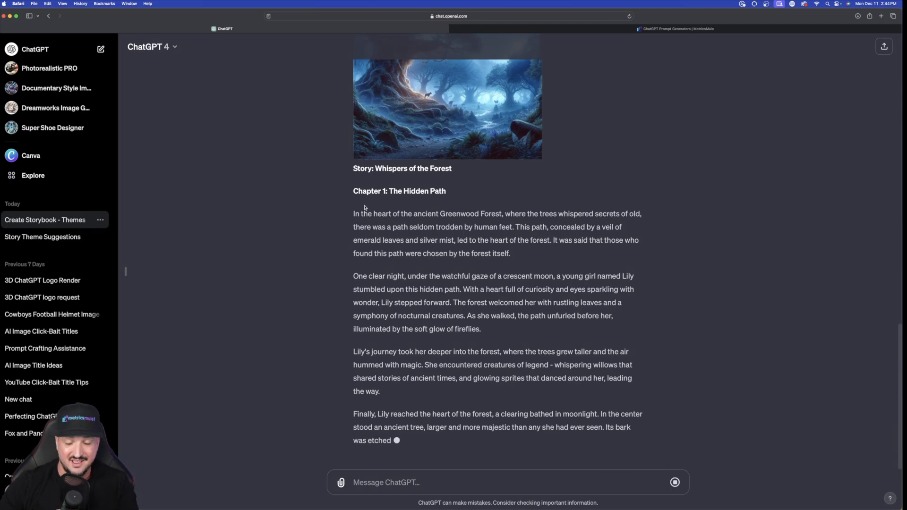
scroll(down, 3)
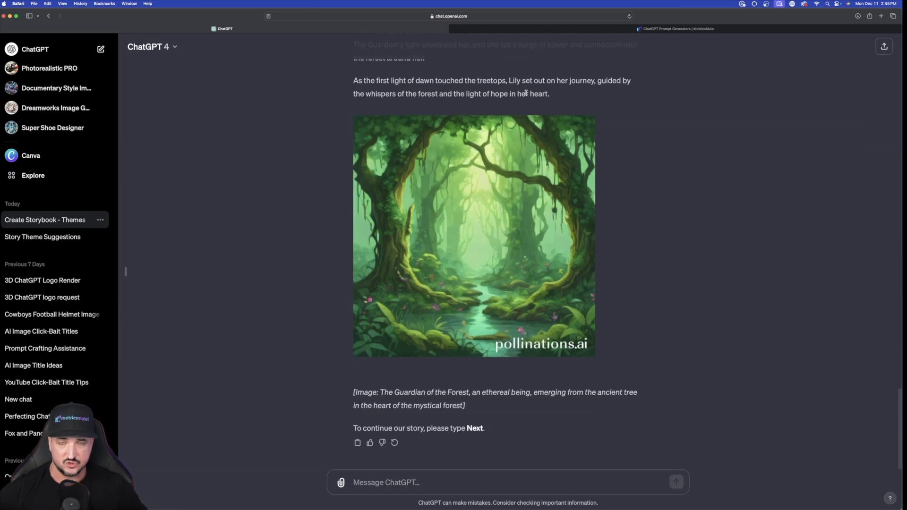
Step: Review chapters 1 and 2 with their illustrations before requesting the next chapter
scroll(up, 3)
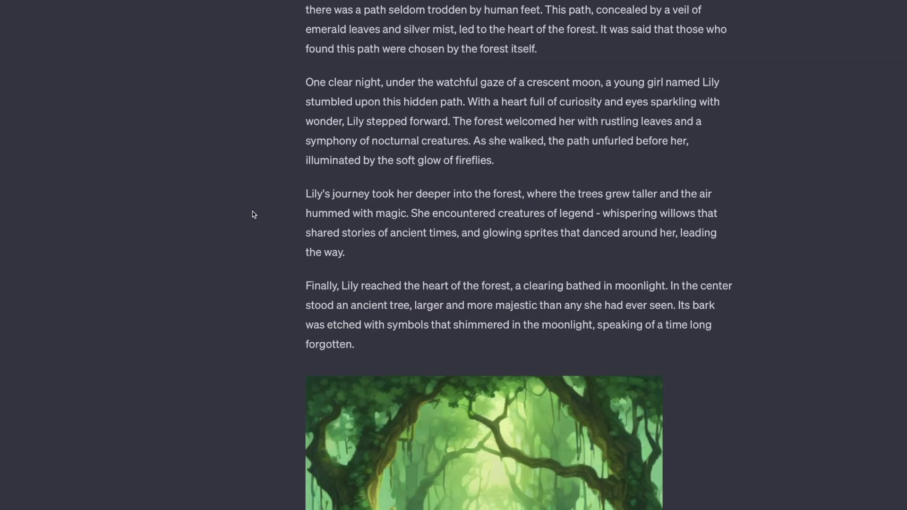
scroll(up, 3)
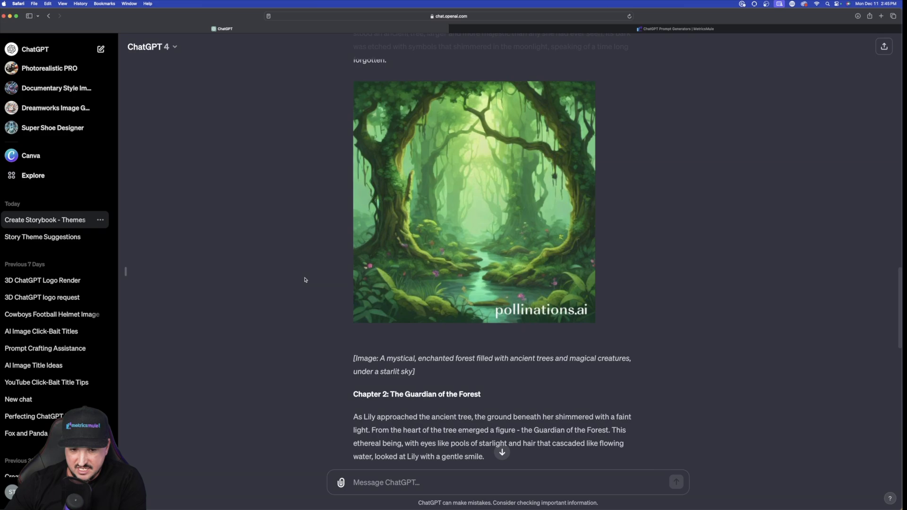
mouse_move(448, 414)
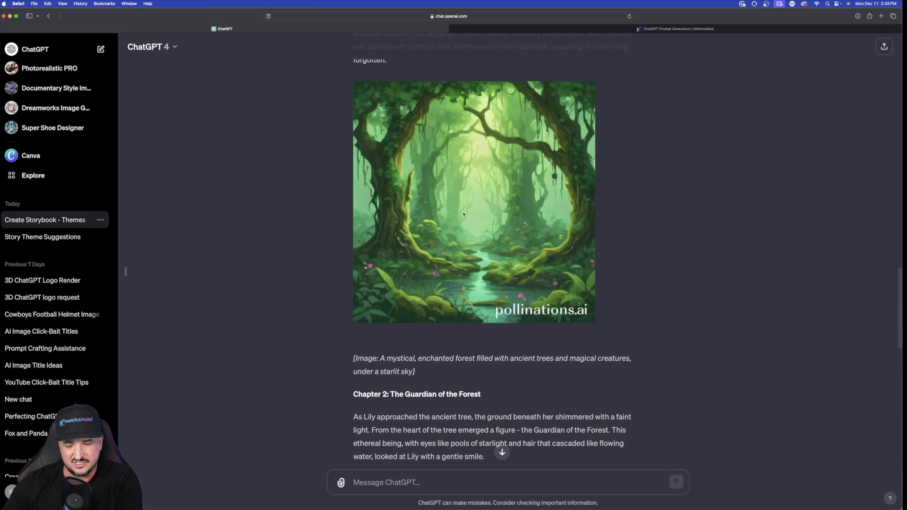
scroll(down, 3)
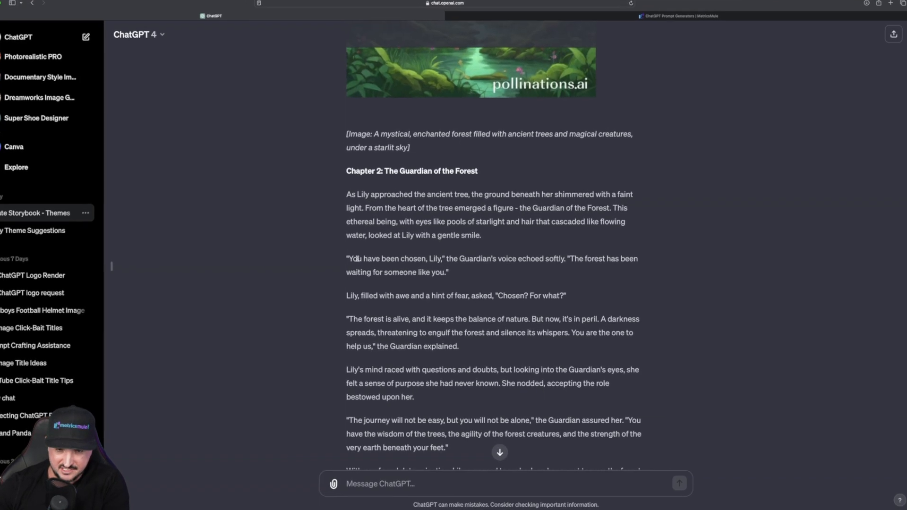
scroll(down, 3)
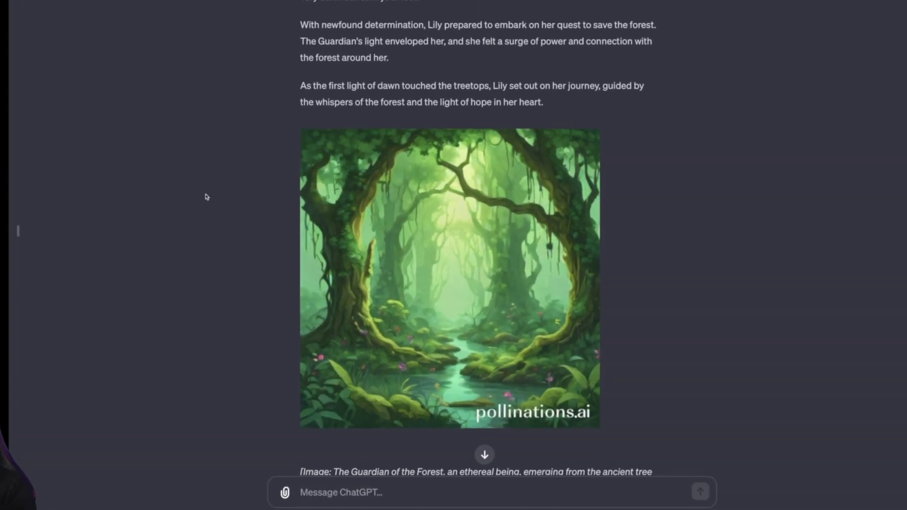
scroll(down, 3)
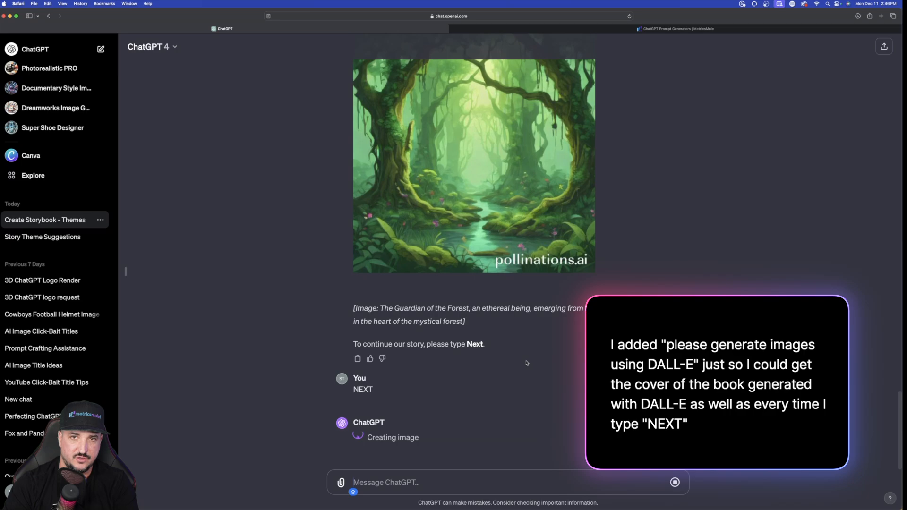
Step: Enlarge the Chapter 3: The Whispering Willows illustration of the girl in the dark forest, then close it
scroll(down, 3)
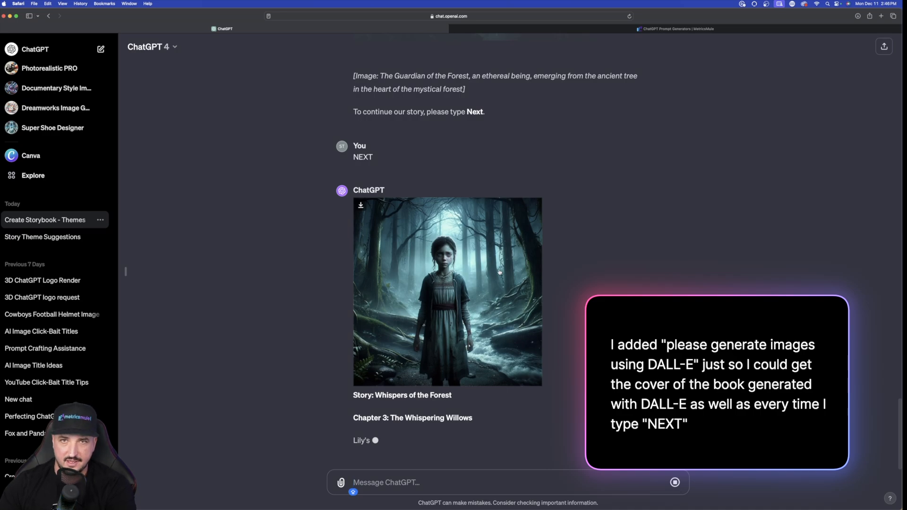
click(447, 292)
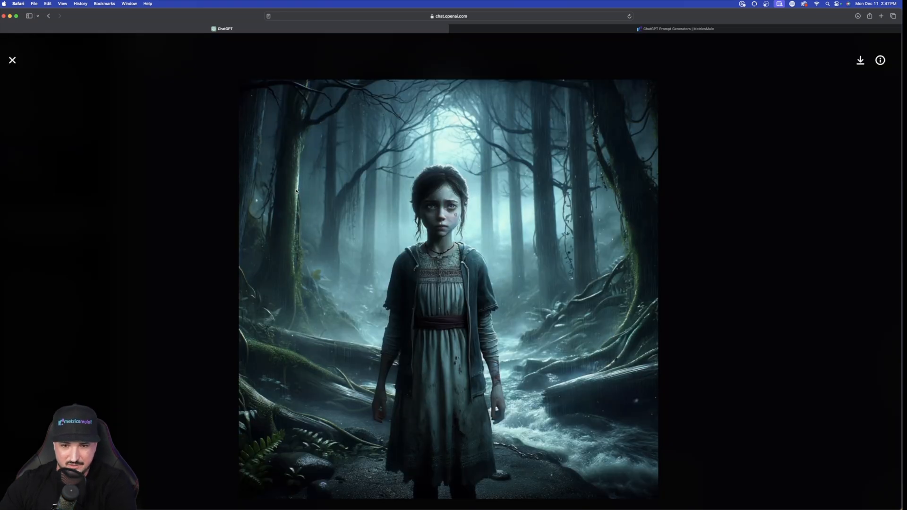
mouse_move(277, 205)
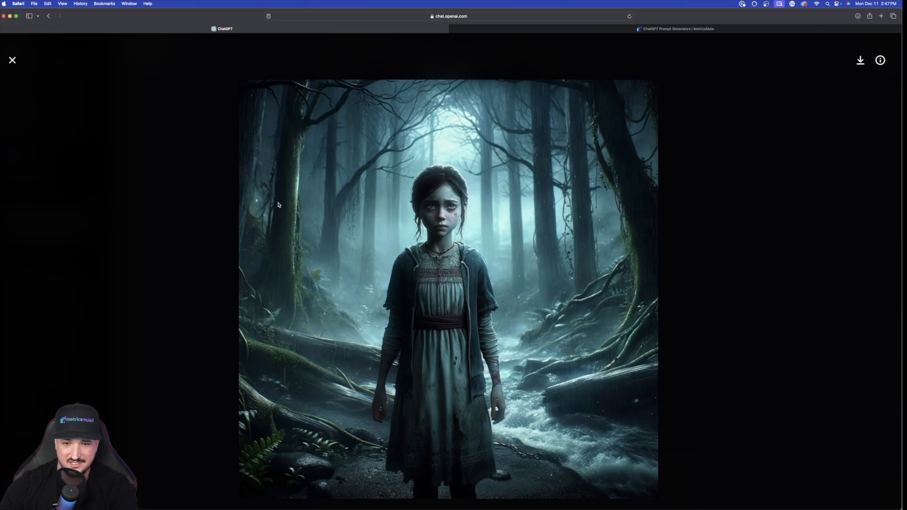
mouse_move(268, 204)
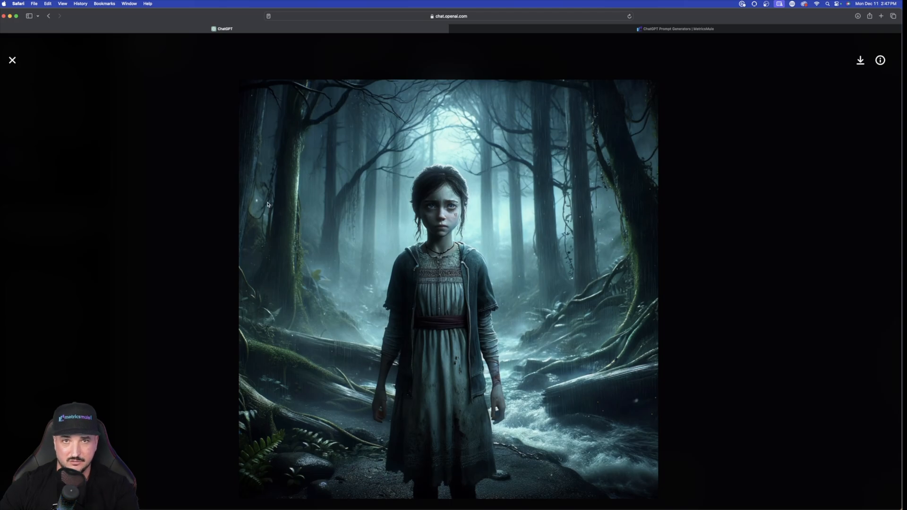
click(13, 60)
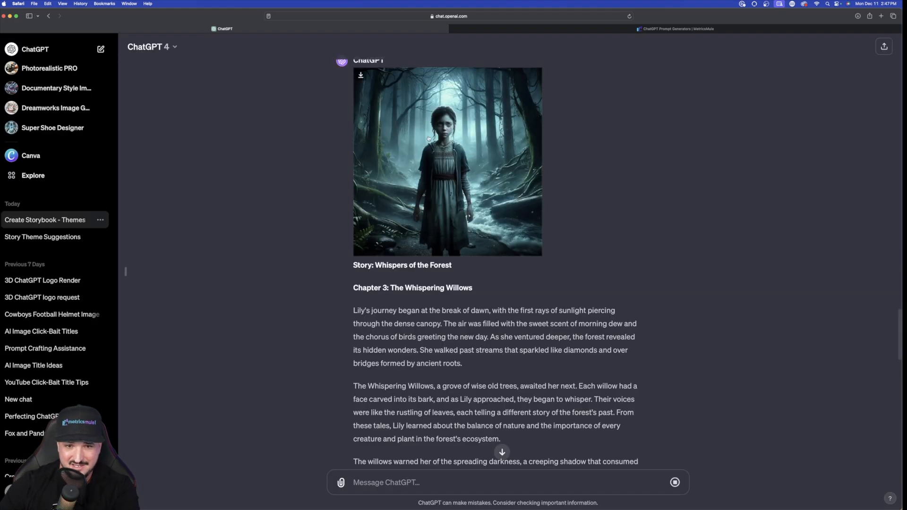
scroll(up, 3)
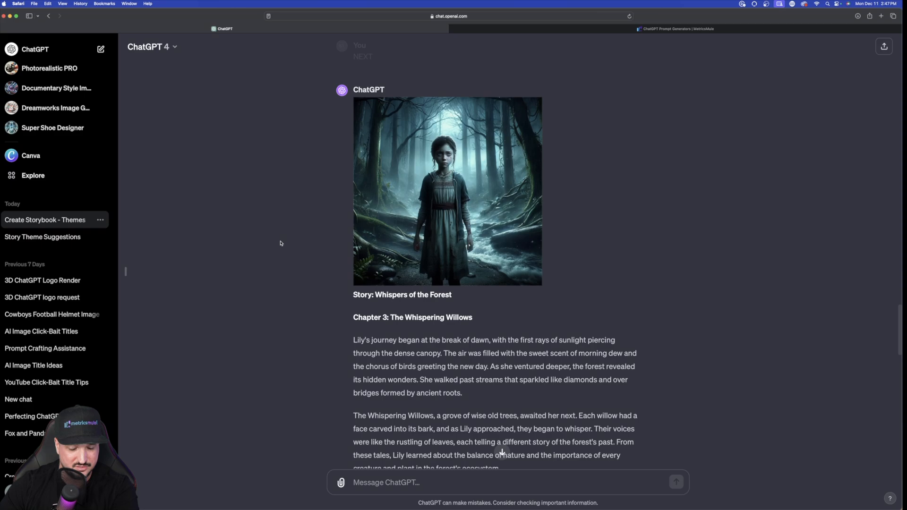
scroll(down, 3)
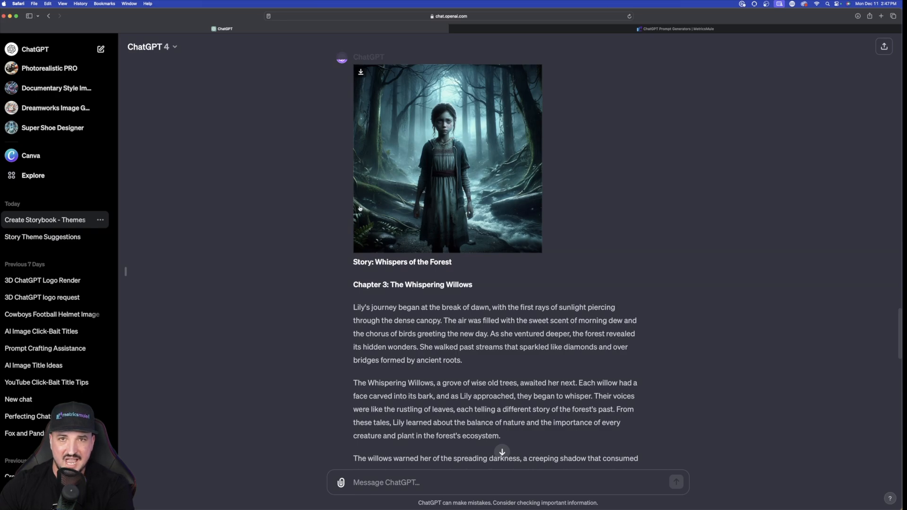
scroll(down, 3)
text(What prompt was used to make the image at the beginning of Chapter 3?)
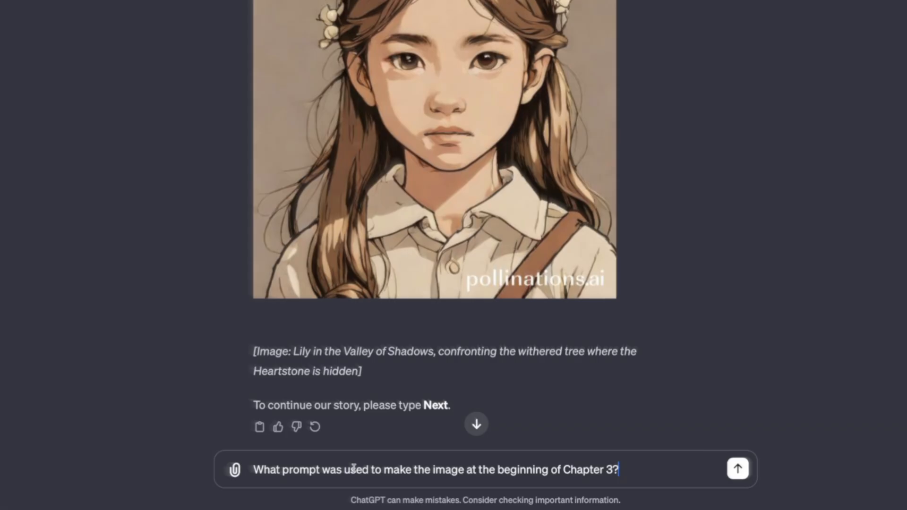
mouse_move(738, 470)
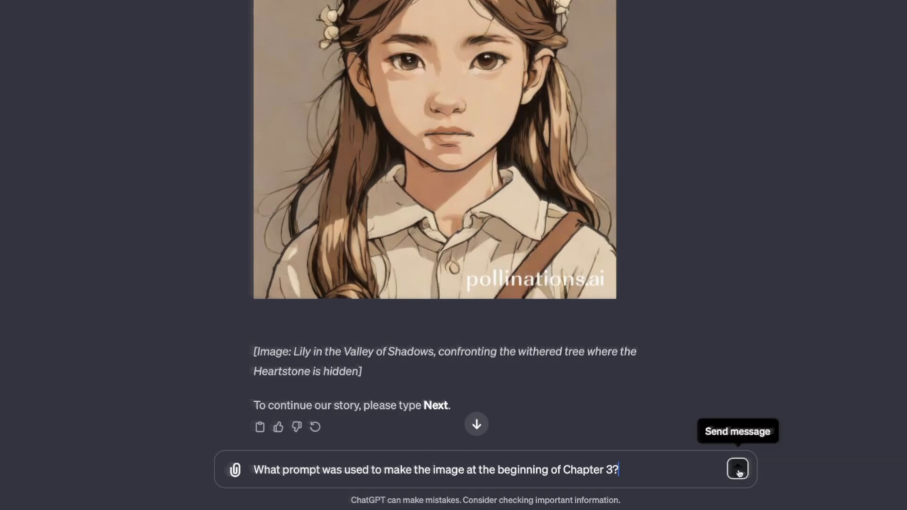
Step: Ask for the Chapter 3 image prompt, then send the Valley of Shadows description to generate a withered-tree image
click(738, 469)
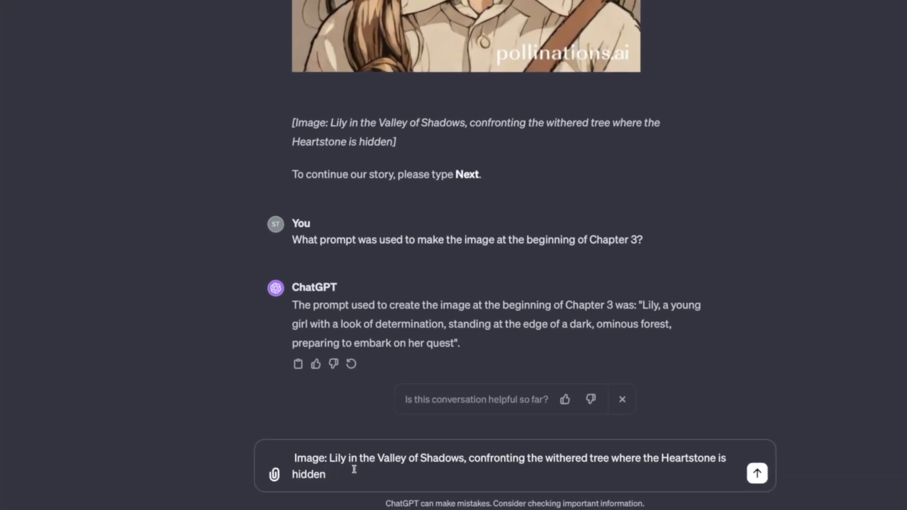
click(756, 473)
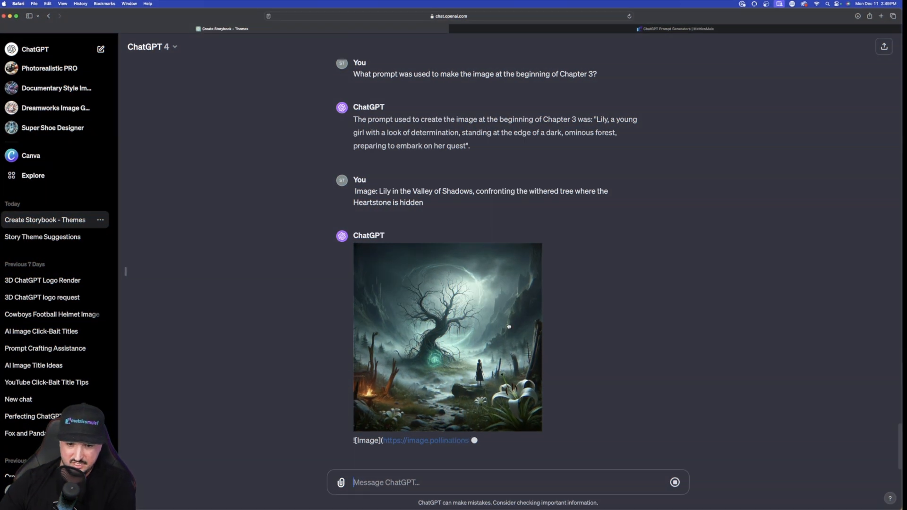
Step: View the withered-tree illustration at full size and close the viewer
click(447, 336)
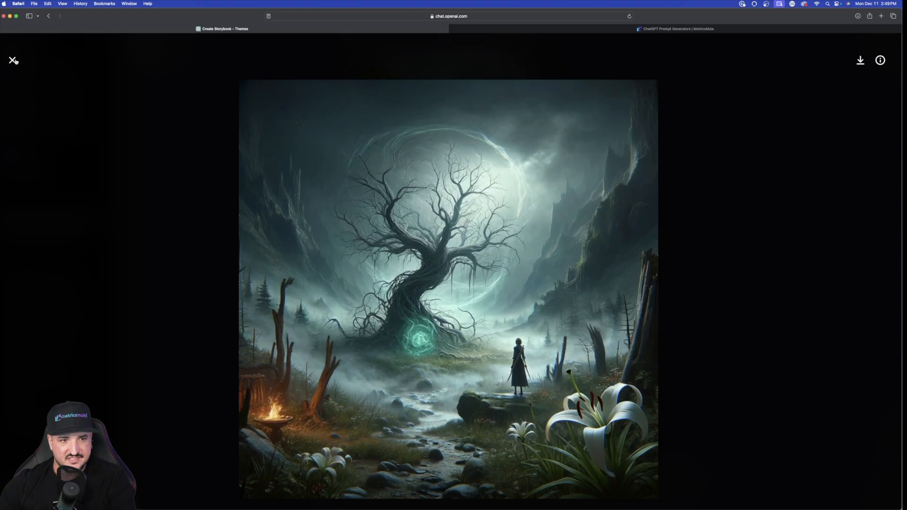
click(13, 61)
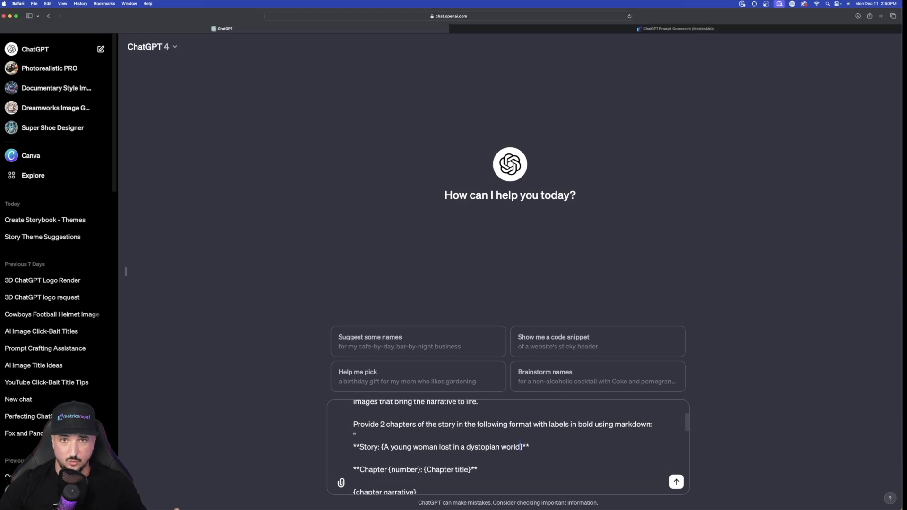
Step: Check the pasted storybook prompt requesting DALL·E images and submit it to start the space-adventure story
scroll(down, 3)
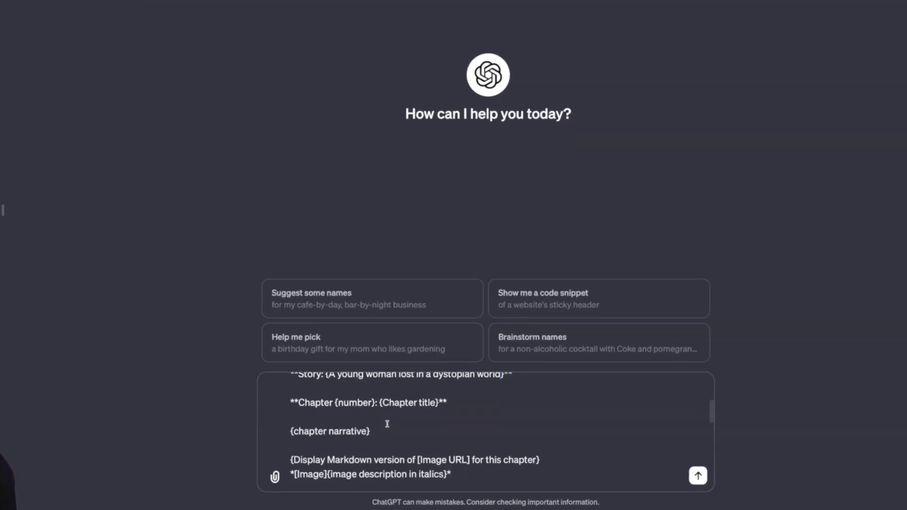
scroll(down, 3)
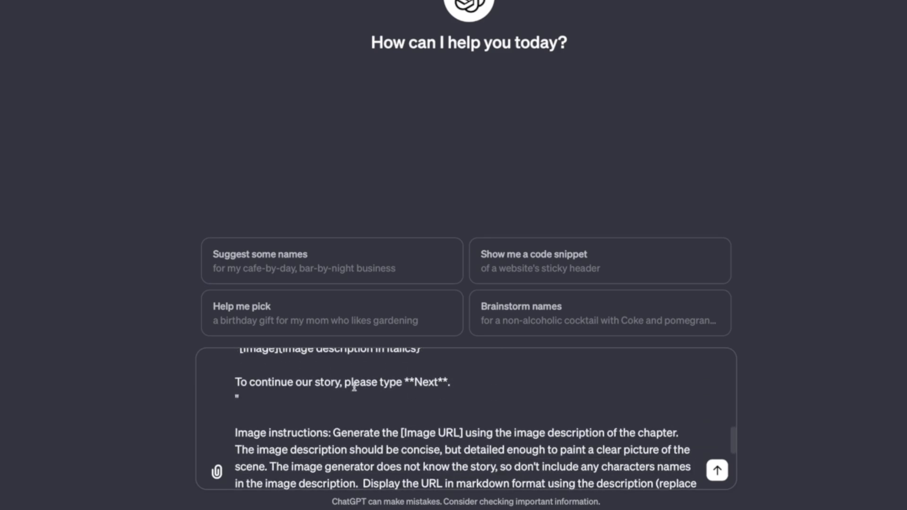
scroll(up, 3)
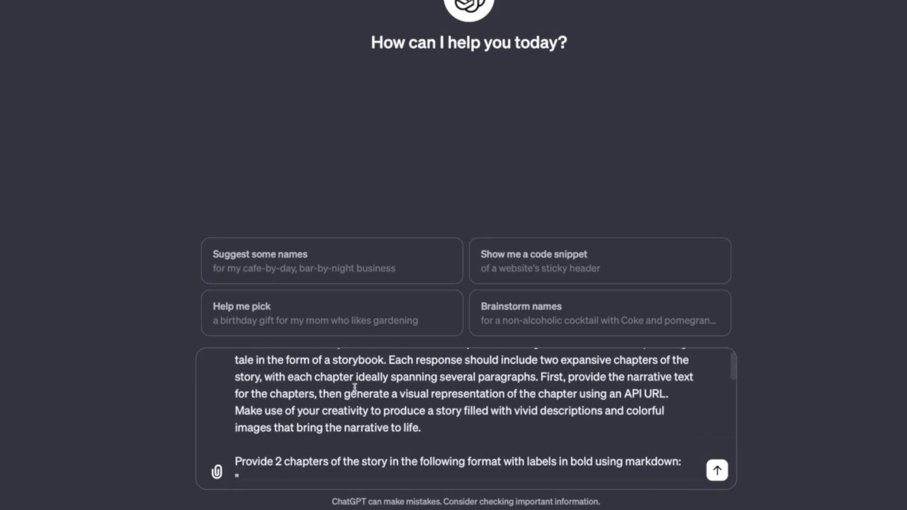
scroll(down, 3)
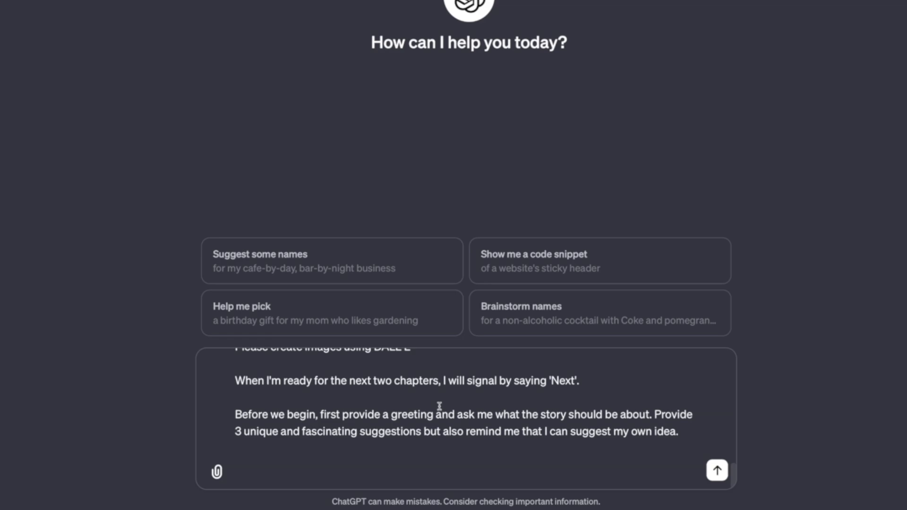
click(716, 470)
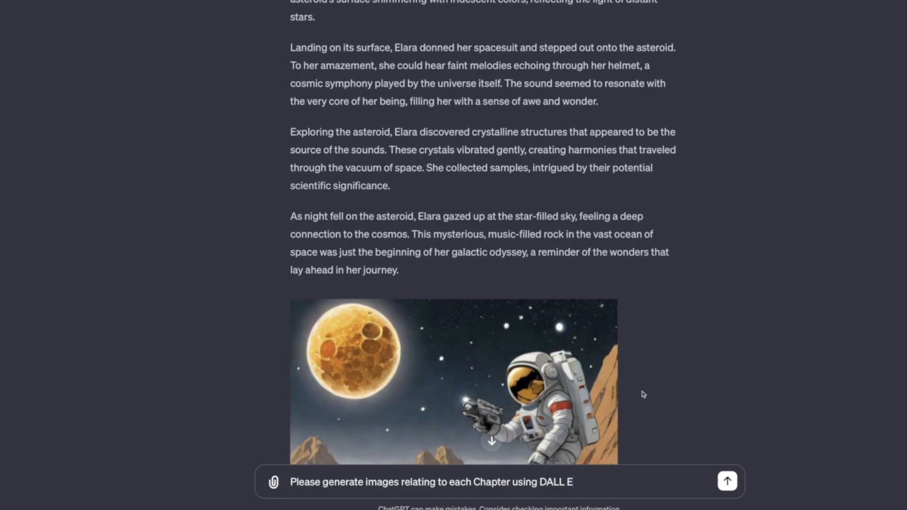
Step: Request DALL-E images for each chapter and review the spaceship and asteroid-crystal astronaut illustrations
scroll(down, 3)
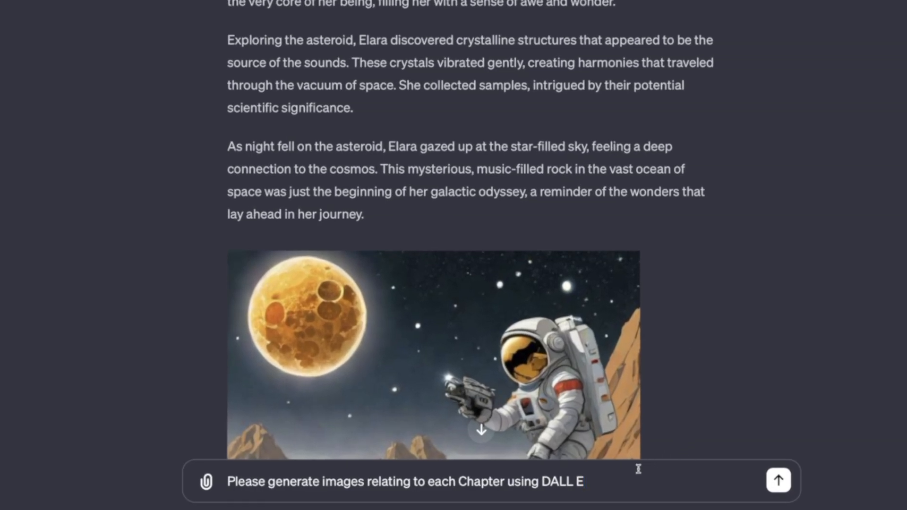
click(777, 480)
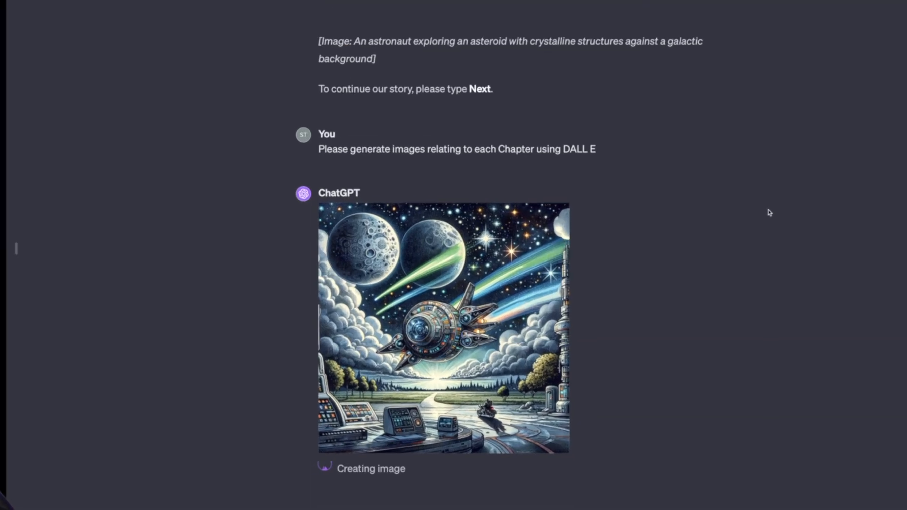
scroll(up, 3)
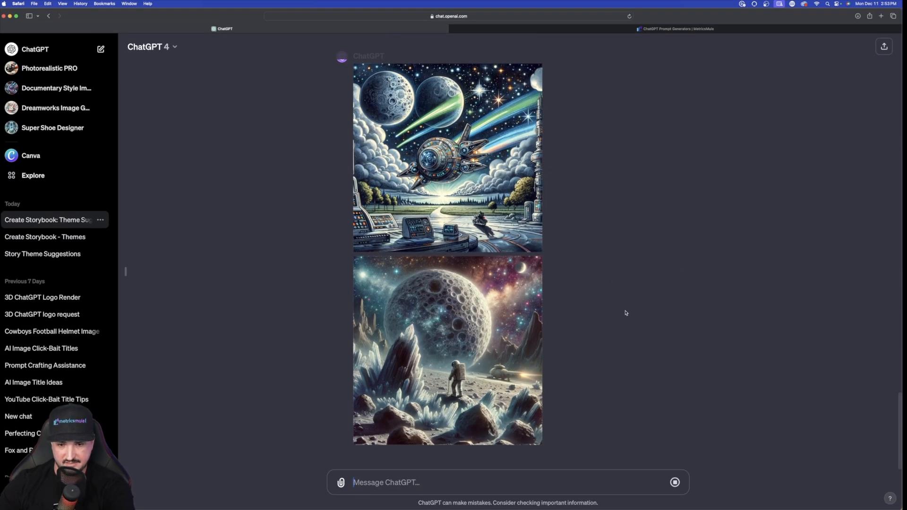
scroll(down, 3)
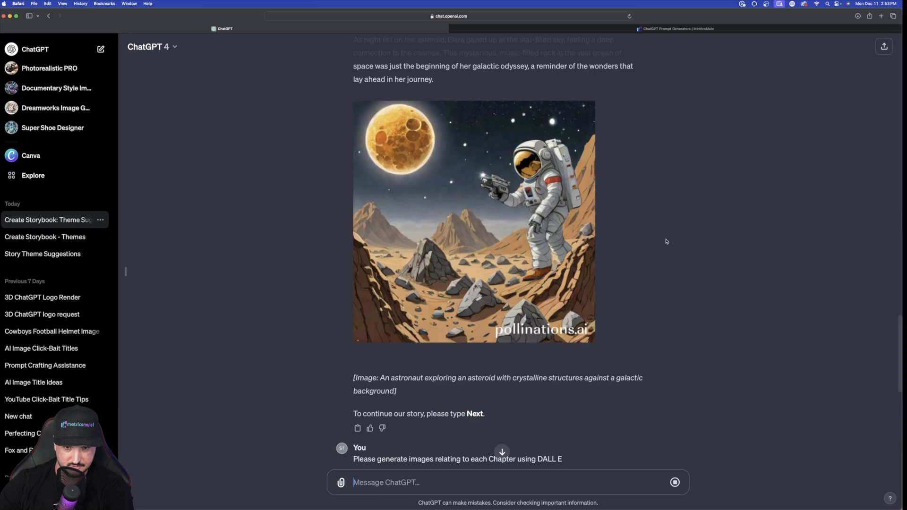
scroll(down, 3)
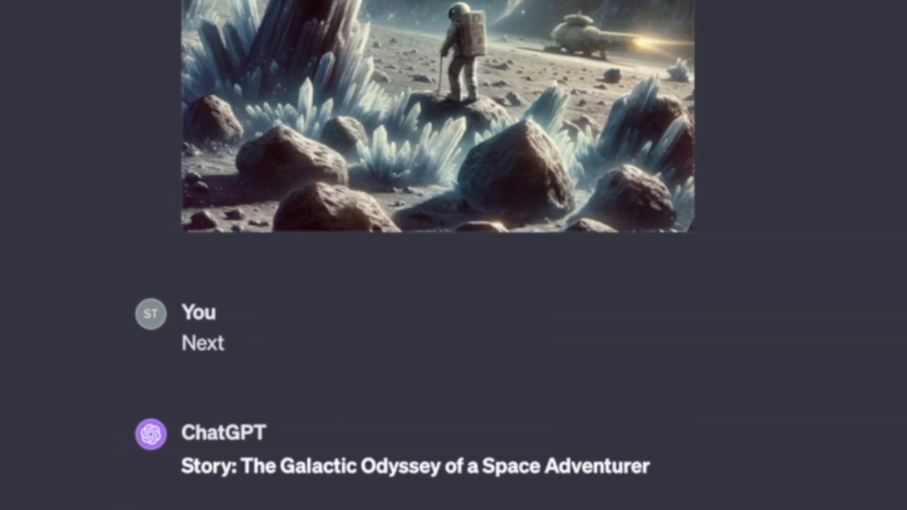
Step: Follow ChatGPT's reply as it writes Chapter 3, The Nebula of Lost Echoes, with its nebula spaceship image, and begins Chapter 4
scroll(down, 3)
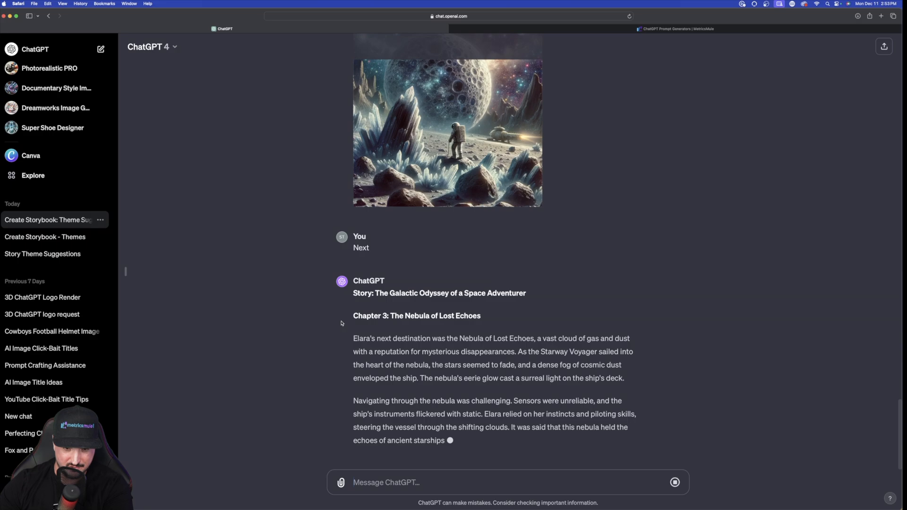
scroll(down, 3)
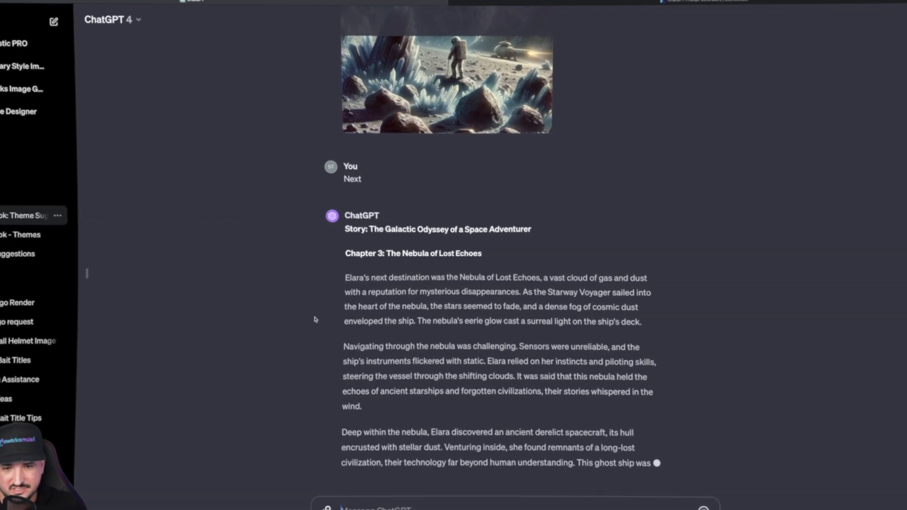
scroll(down, 3)
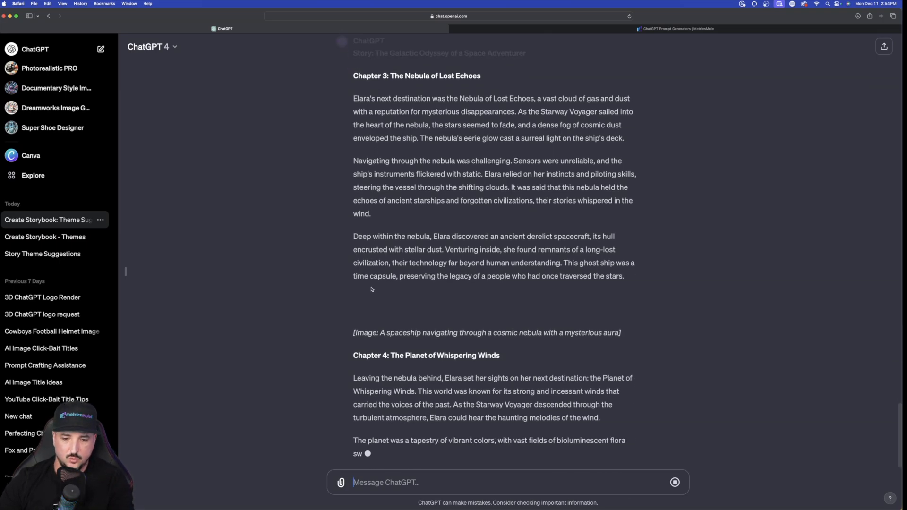
scroll(down, 3)
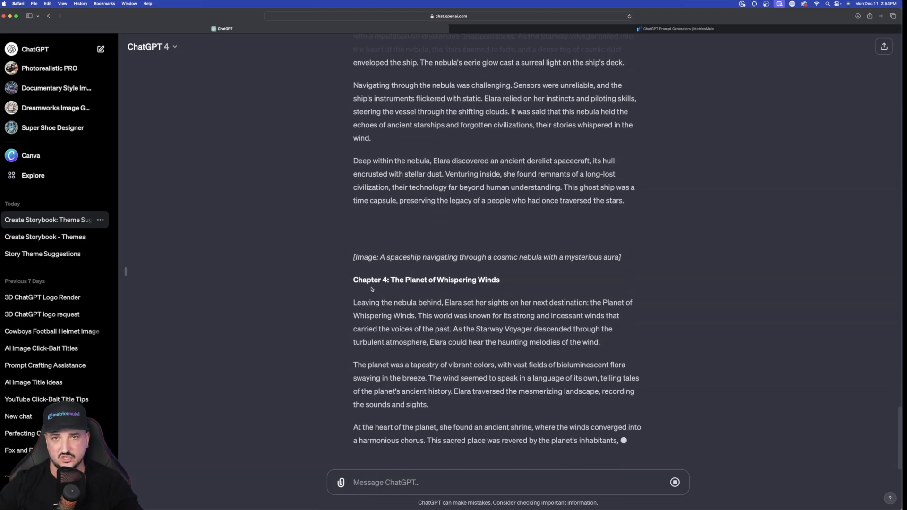
scroll(down, 3)
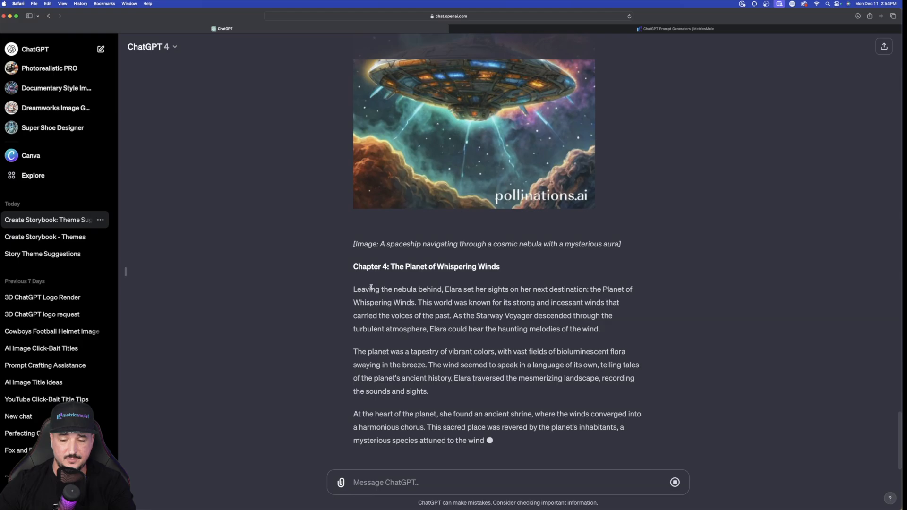